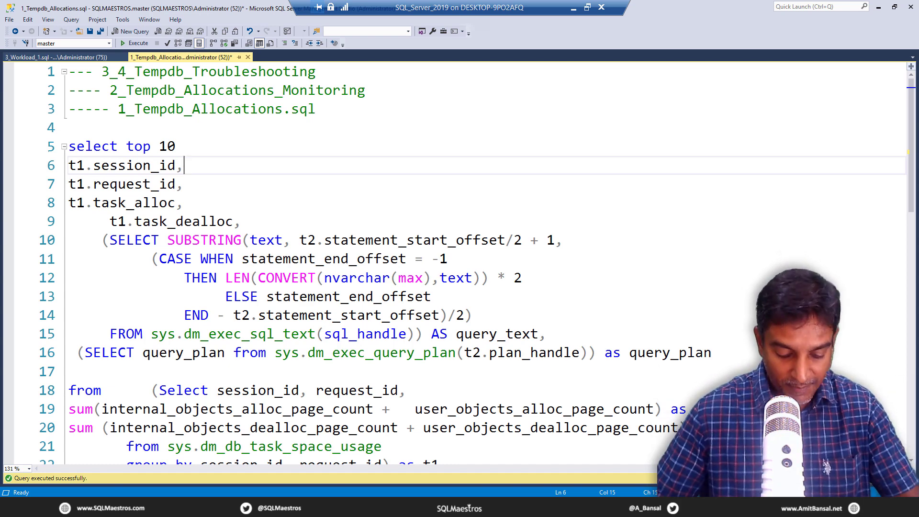
Review the tempdb allocation query text in 1_Tempdb_Allocations.sql
click(184, 184)
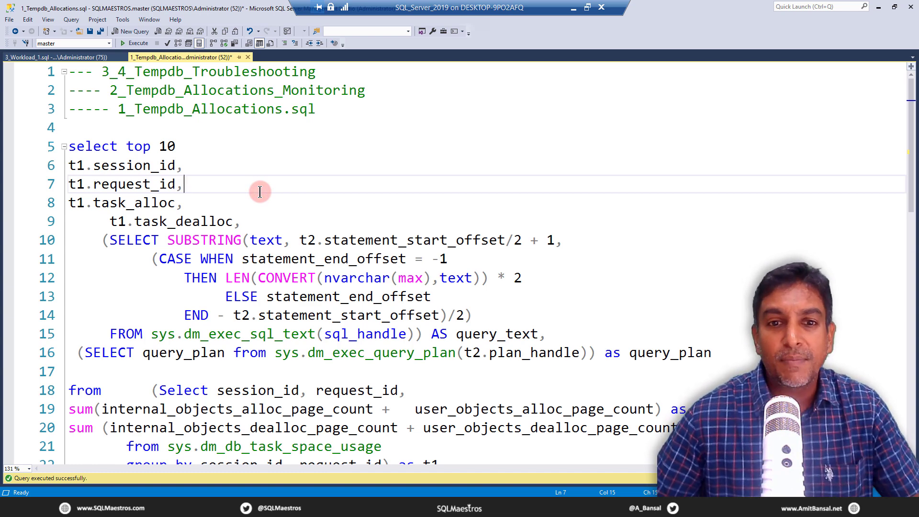
scroll(down, 3)
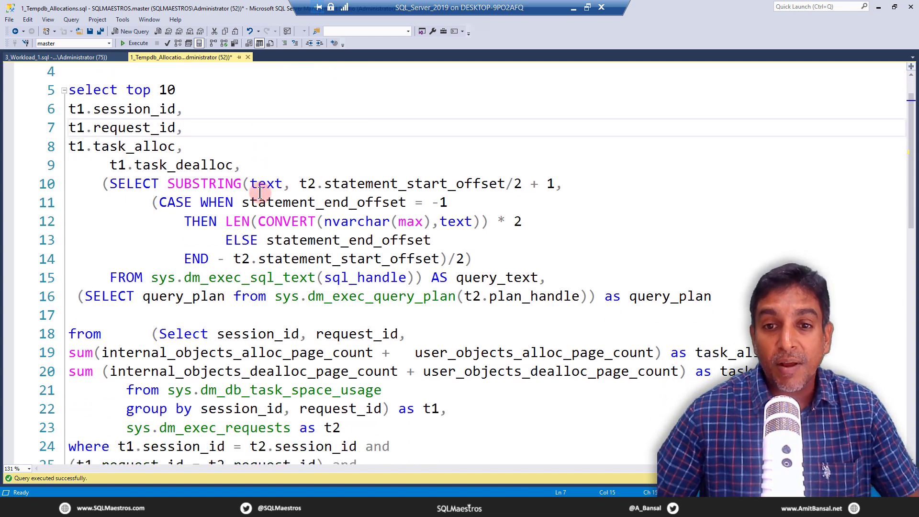
scroll(down, 3)
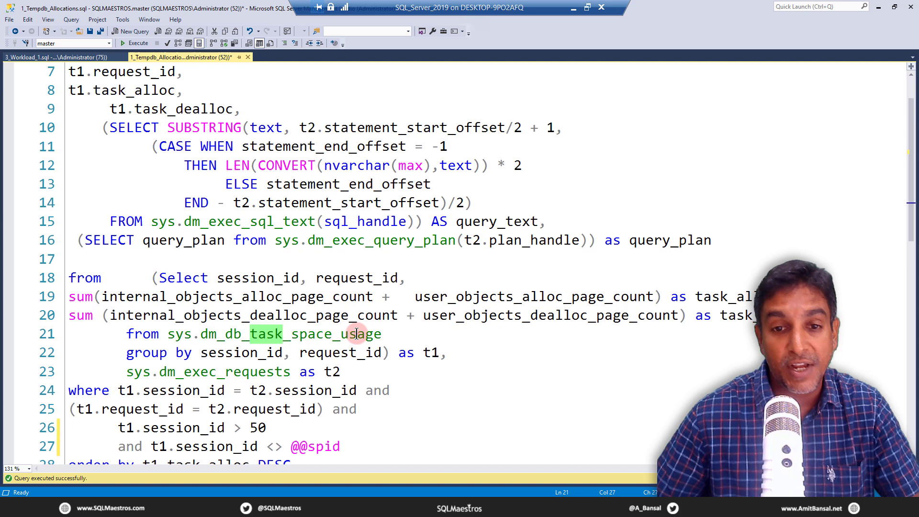
scroll(up, 3)
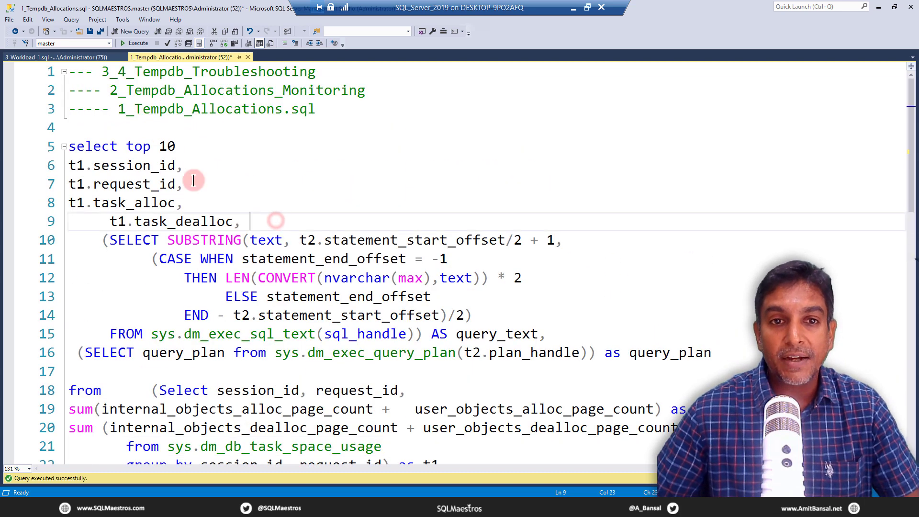
mouse_move(364, 343)
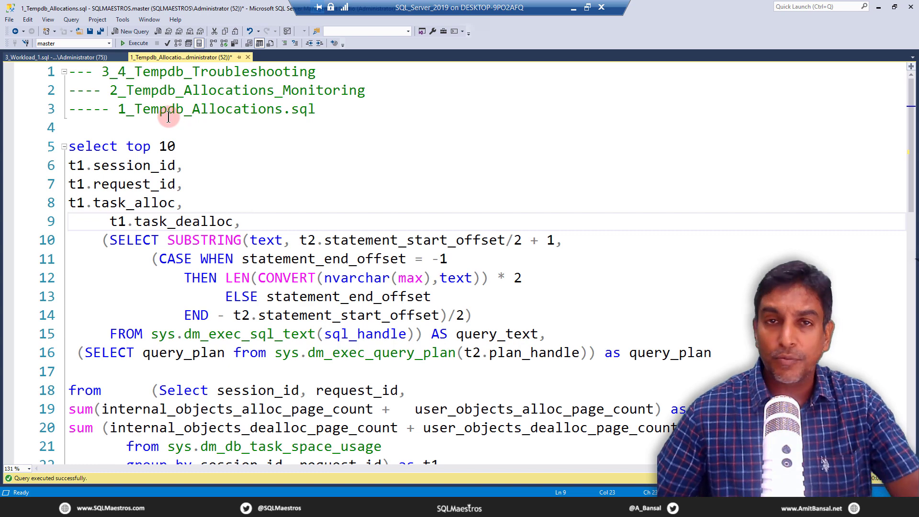
mouse_move(230, 184)
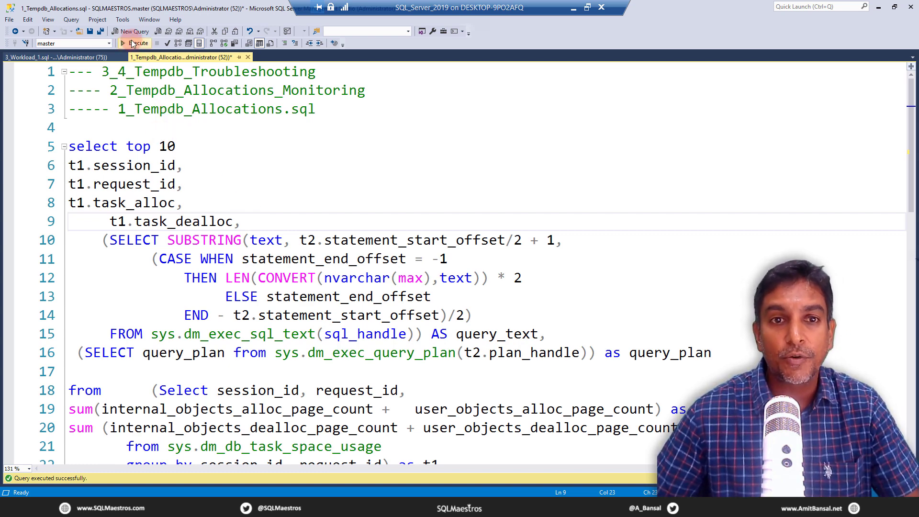
Run the allocation query, returning ten sessions with zero task_alloc and task_dealloc
click(139, 43)
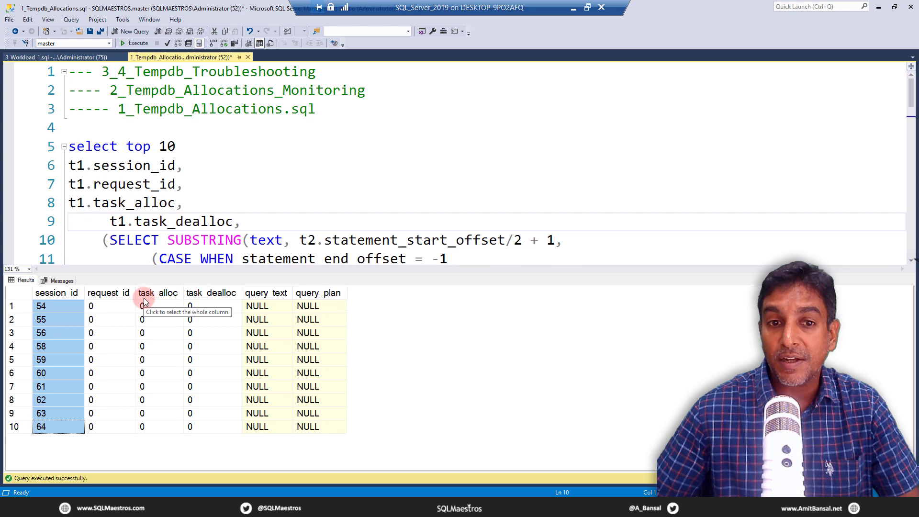
click(157, 293)
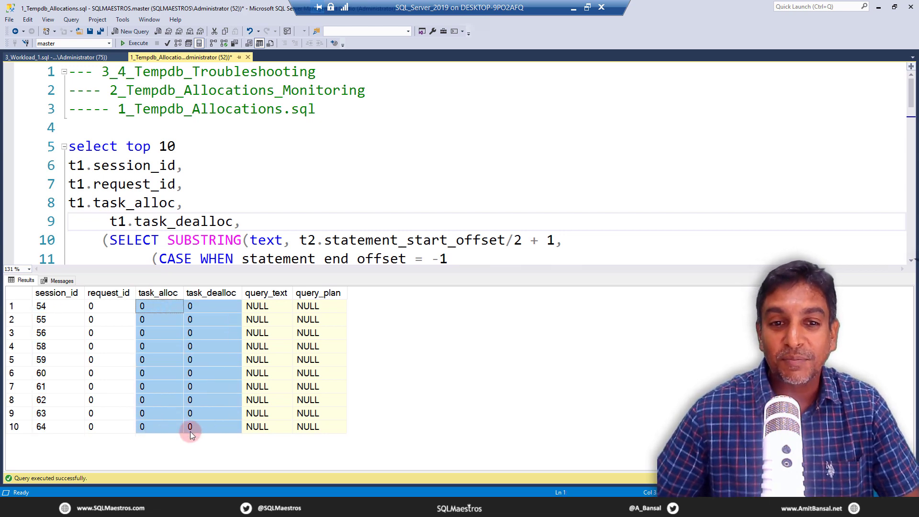
mouse_move(136, 414)
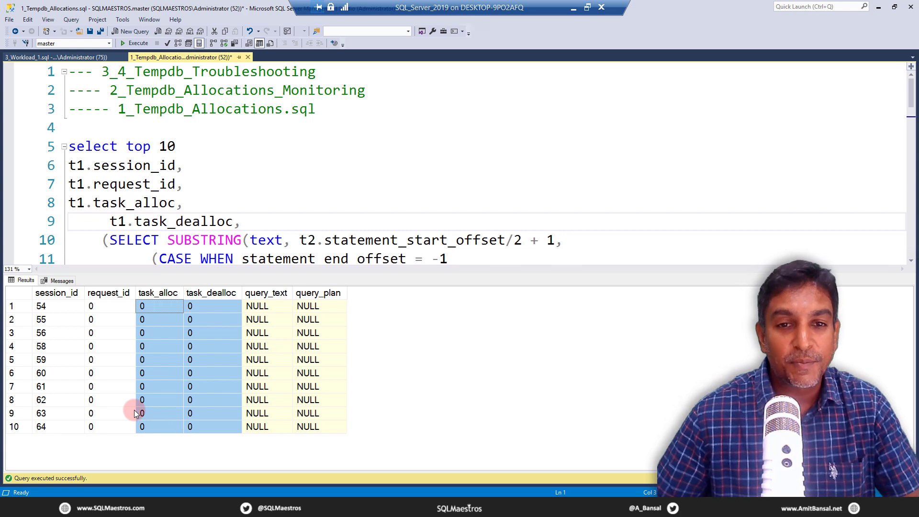
mouse_move(259, 166)
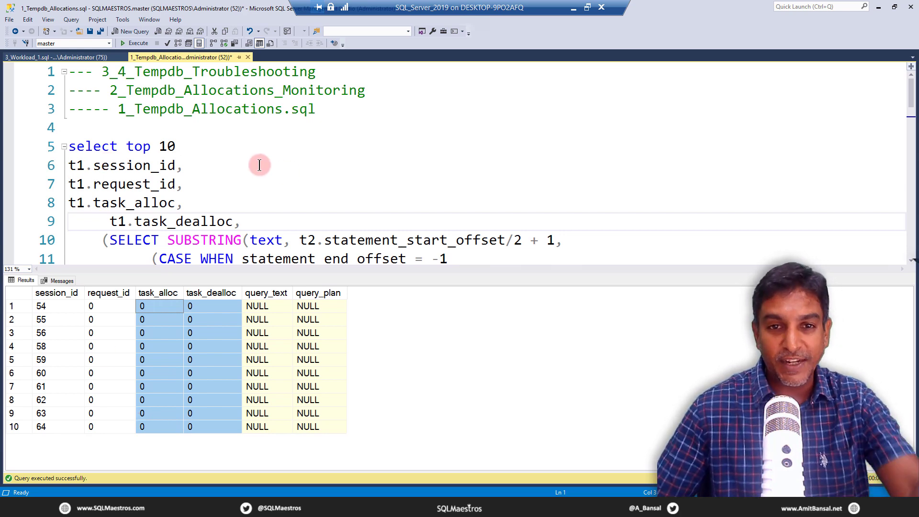
click(183, 165)
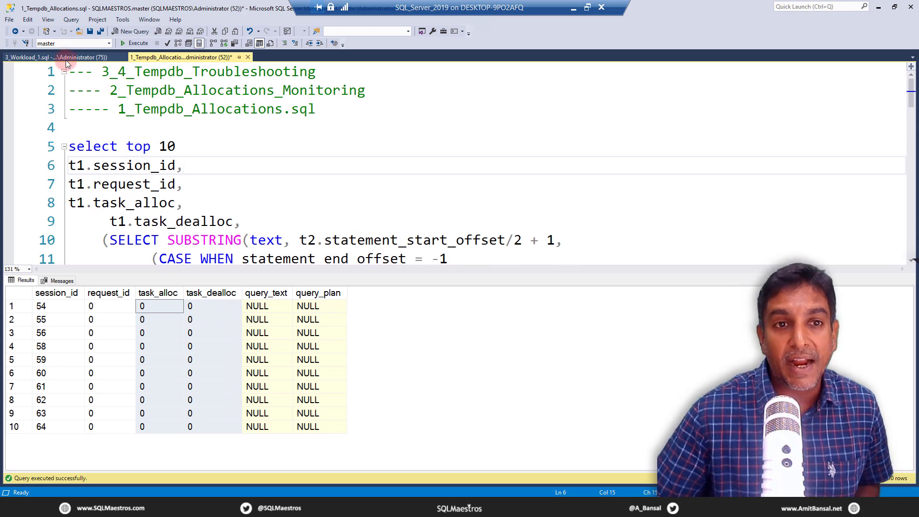
In 3_Workload_1.sql switch to AdventureWorks2016 and start the endless cross-join loop
click(55, 57)
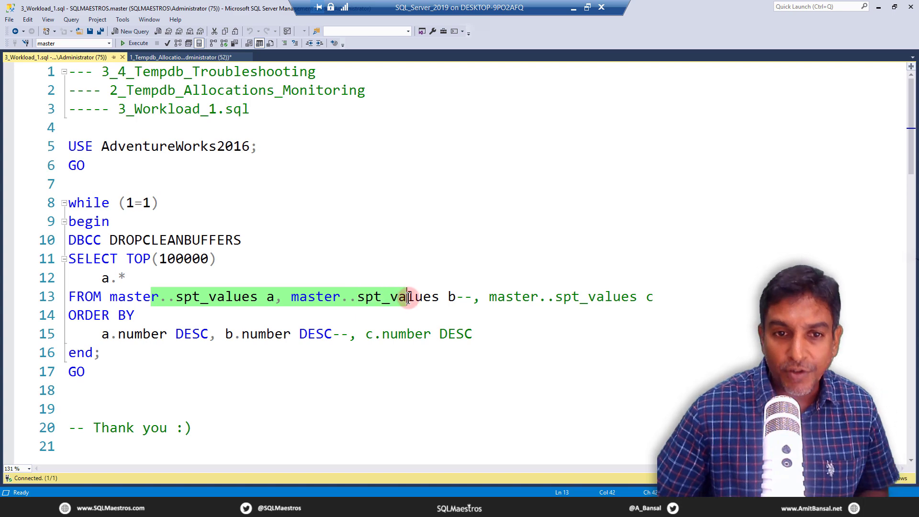
click(307, 334)
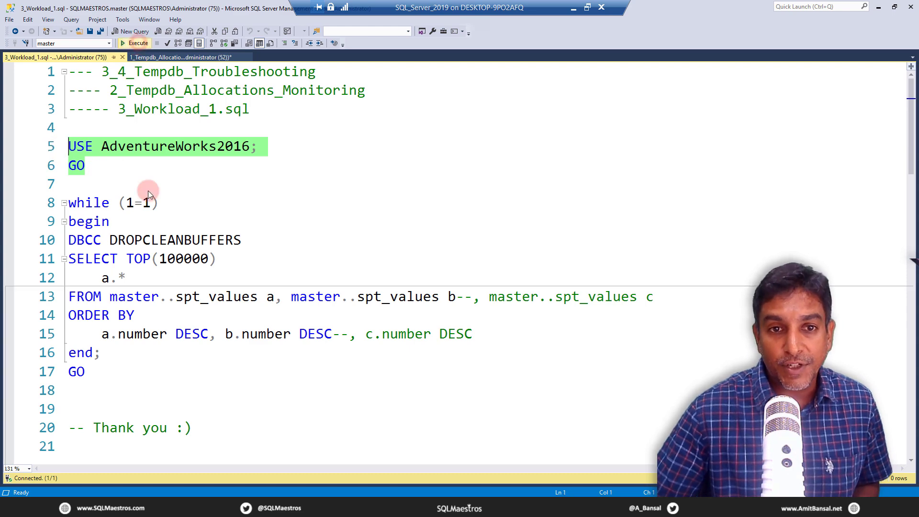
click(135, 44)
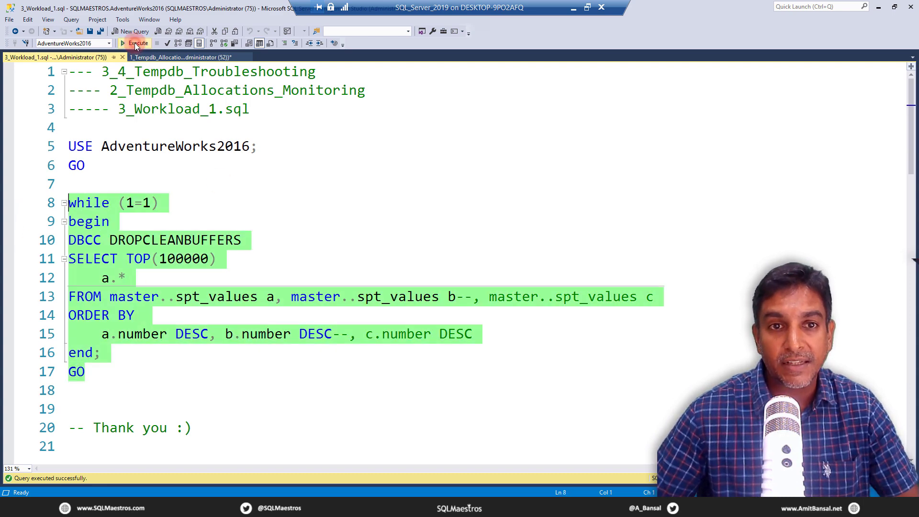
click(134, 43)
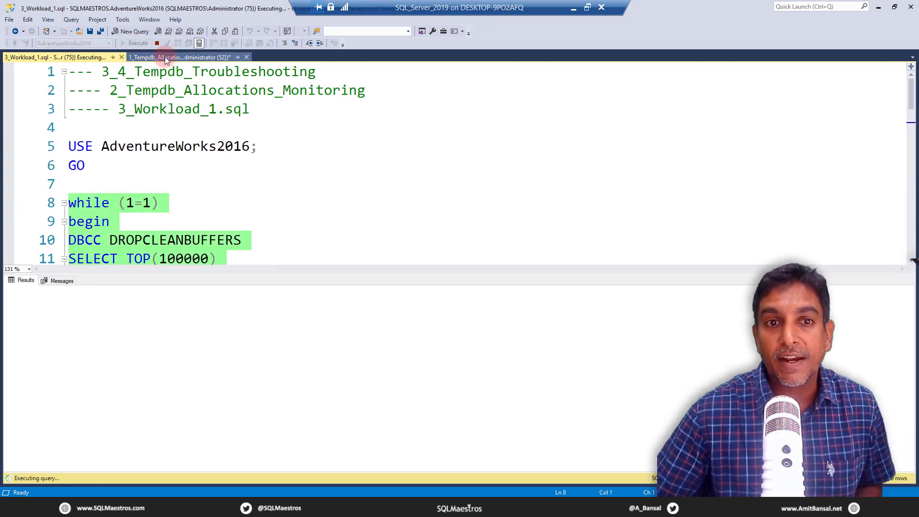
Rerun the allocation query, showing session 75 allocating and deallocating 64 pages
click(179, 57)
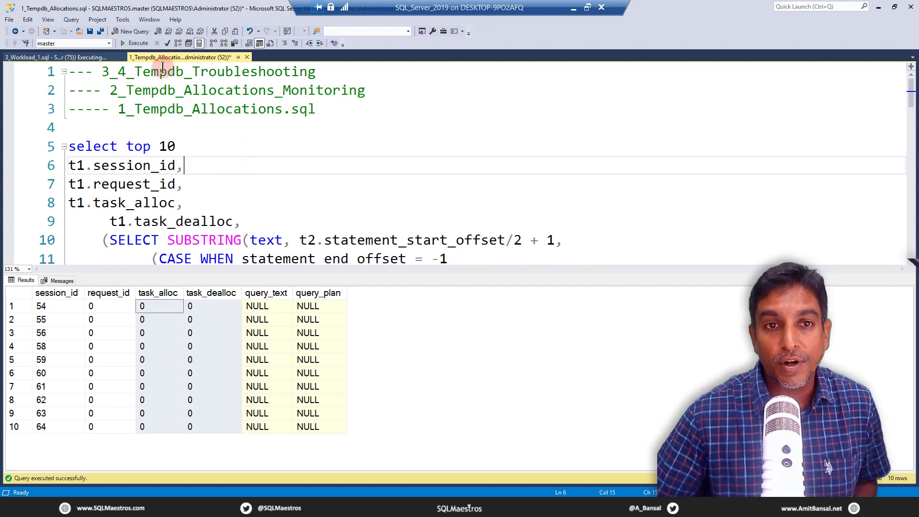
click(135, 43)
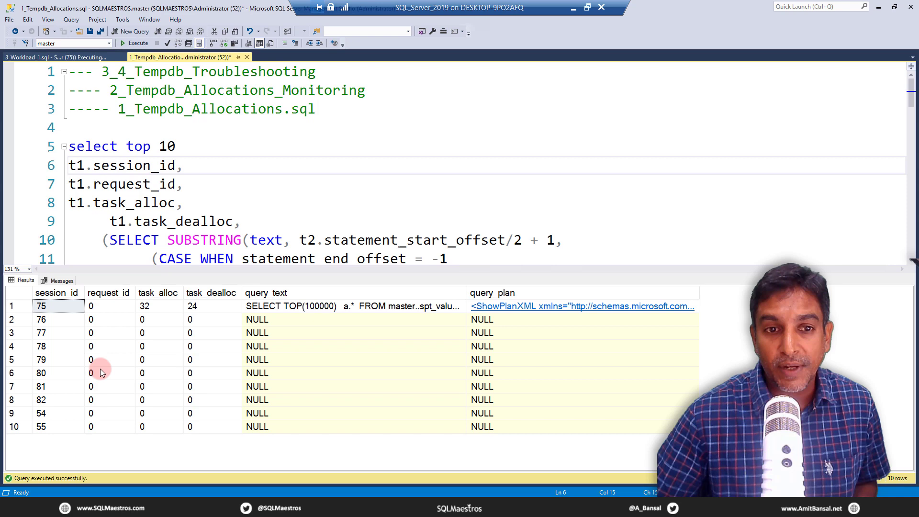
click(41, 306)
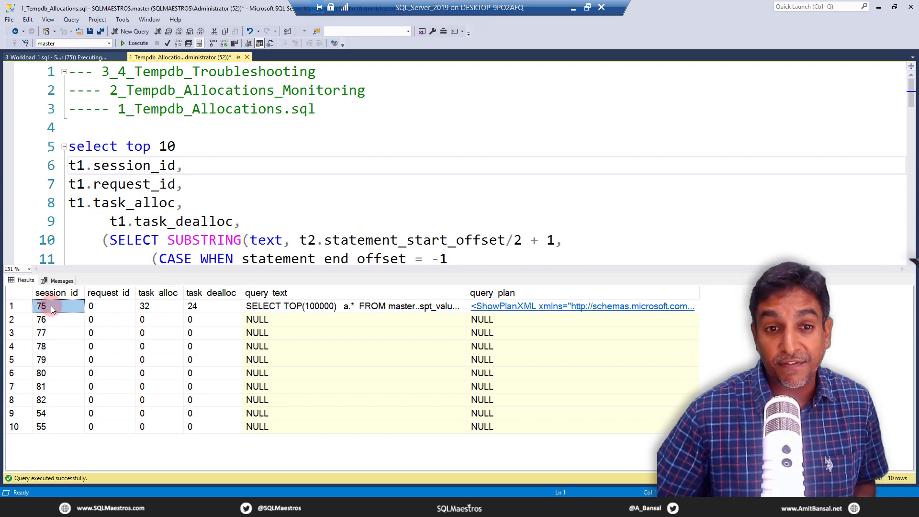
click(145, 306)
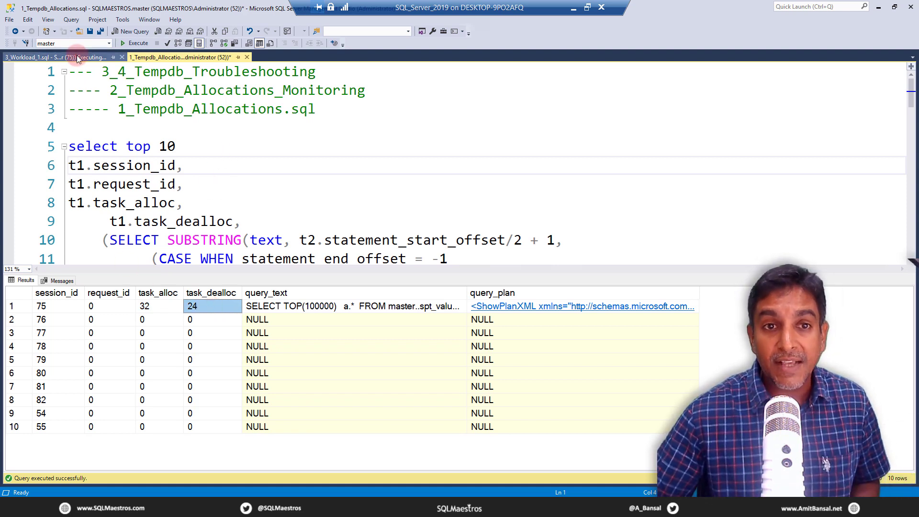
Go to the running workload script to cancel its loop
click(53, 56)
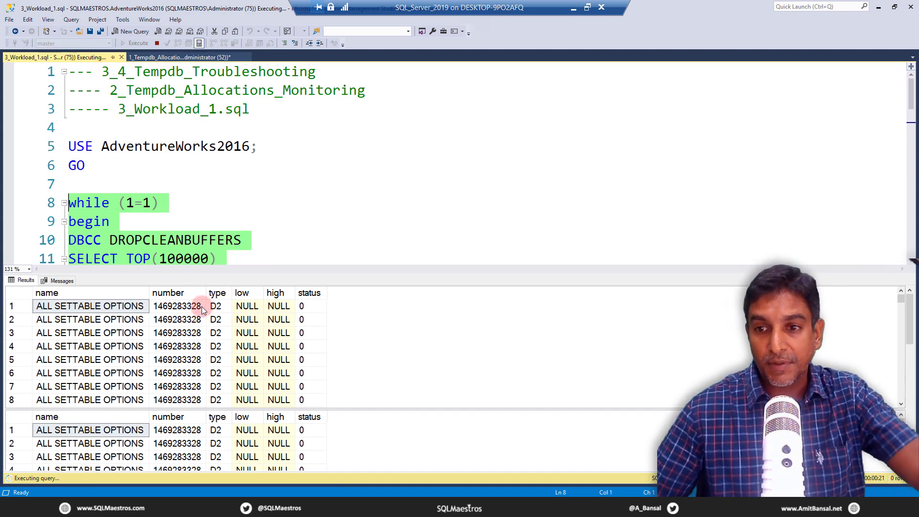
click(176, 56)
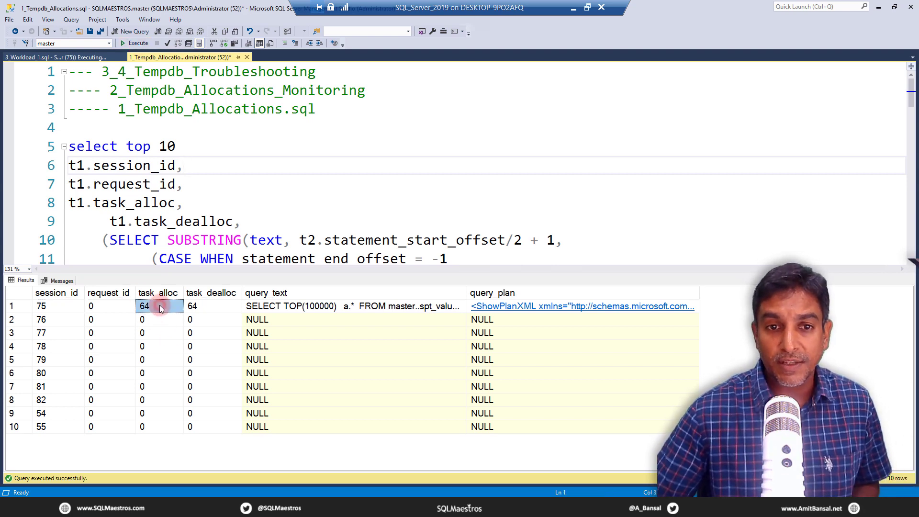
click(210, 306)
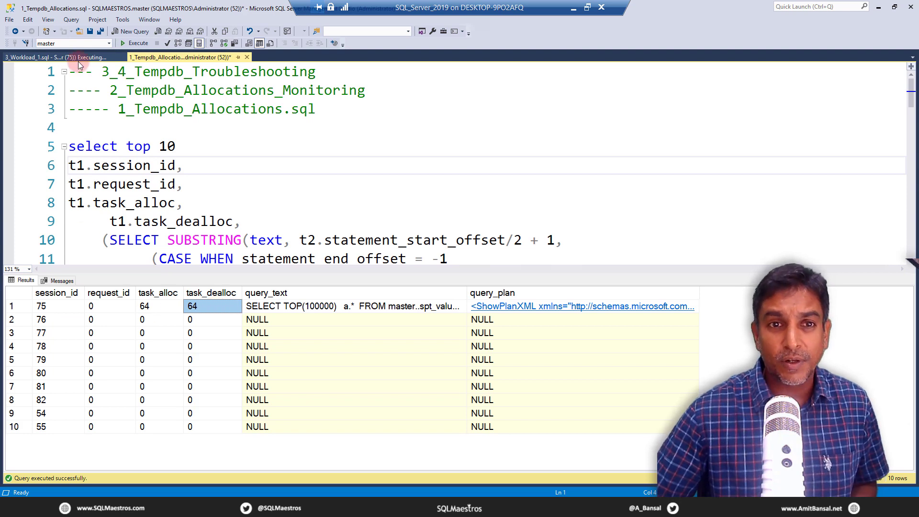
click(59, 57)
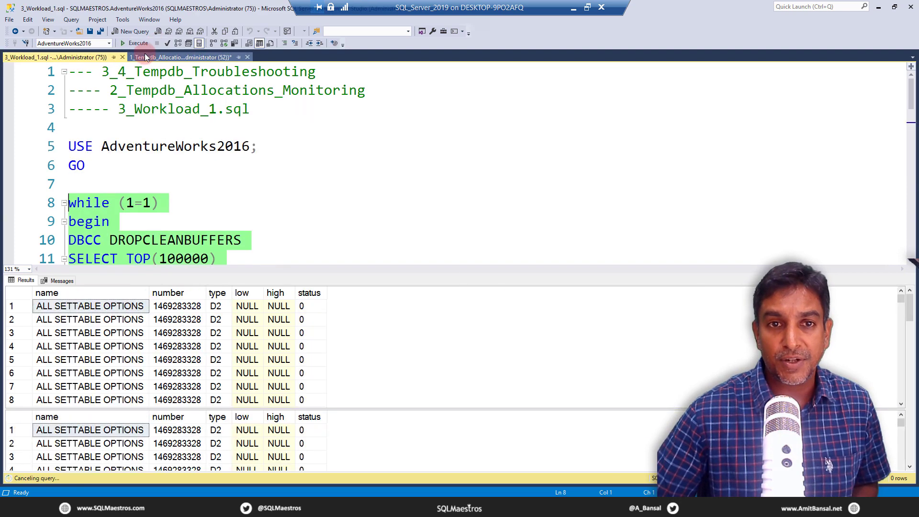
Return to the allocation results with session 75 still at 64 allocated and deallocated pages
click(182, 56)
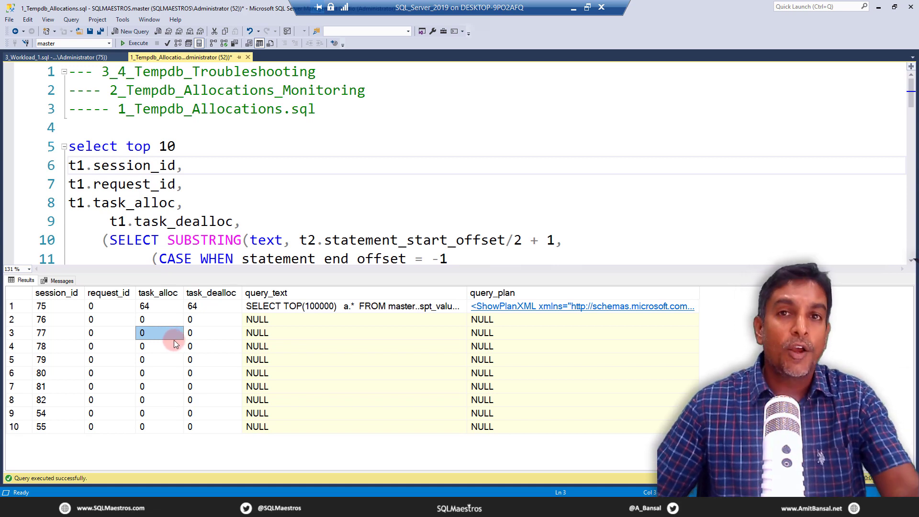
click(158, 307)
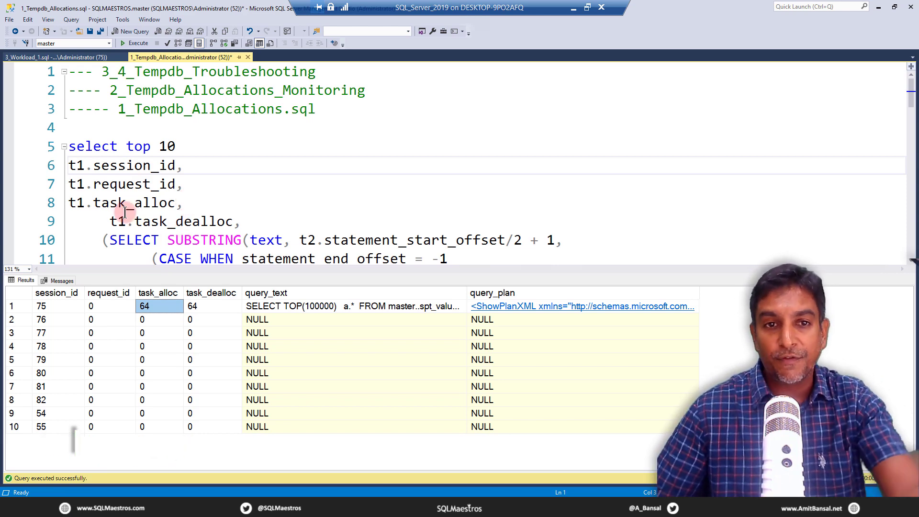
mouse_move(62, 57)
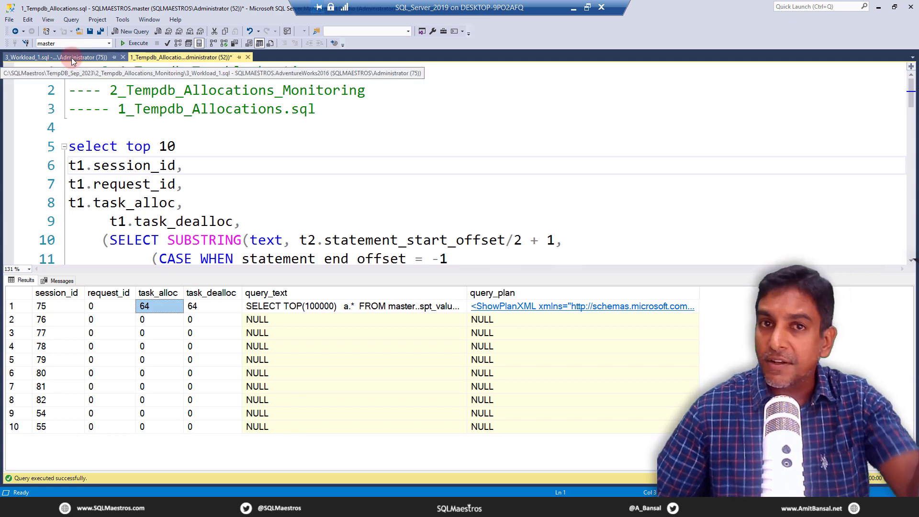
Uncomment c.number DESC in the workload's sort order and restart the cross-join loop
click(58, 56)
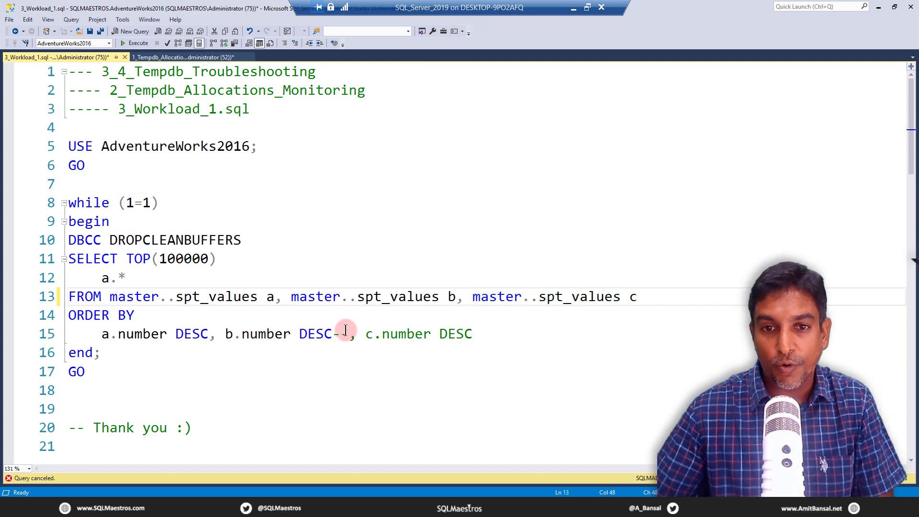
click(144, 315)
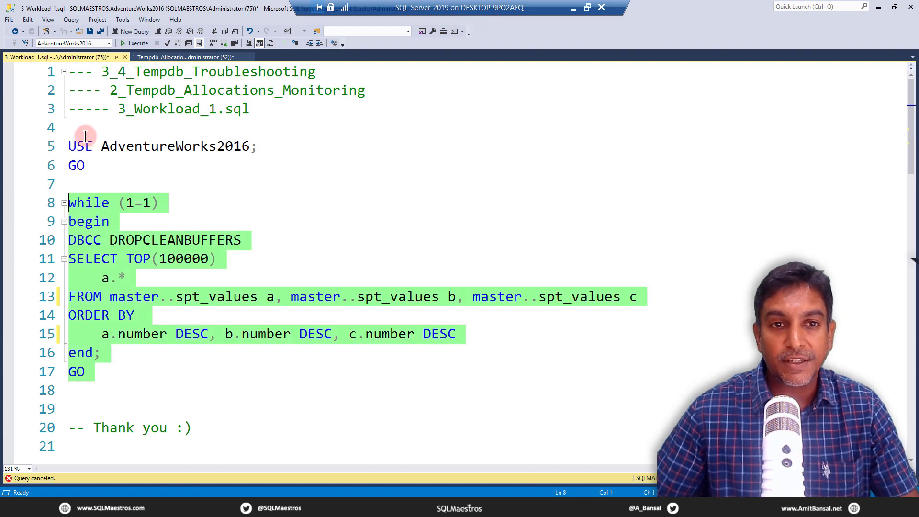
click(135, 43)
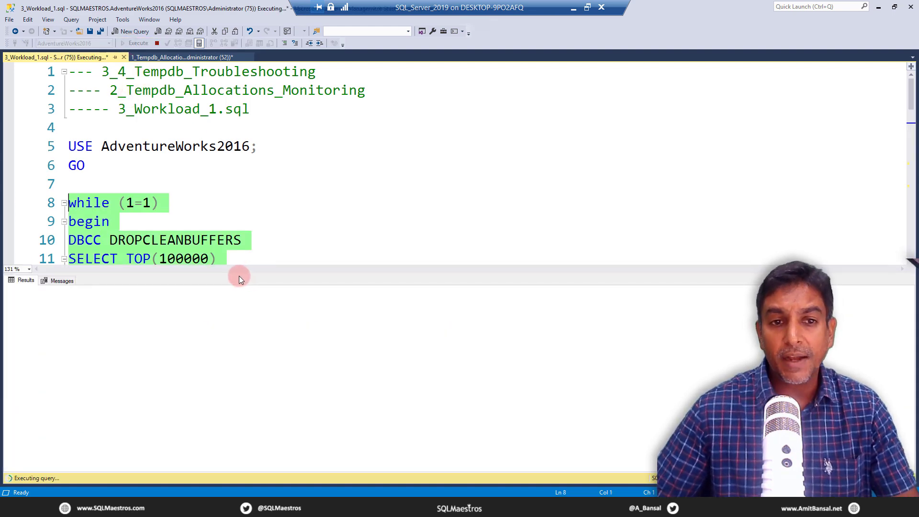
mouse_move(174, 56)
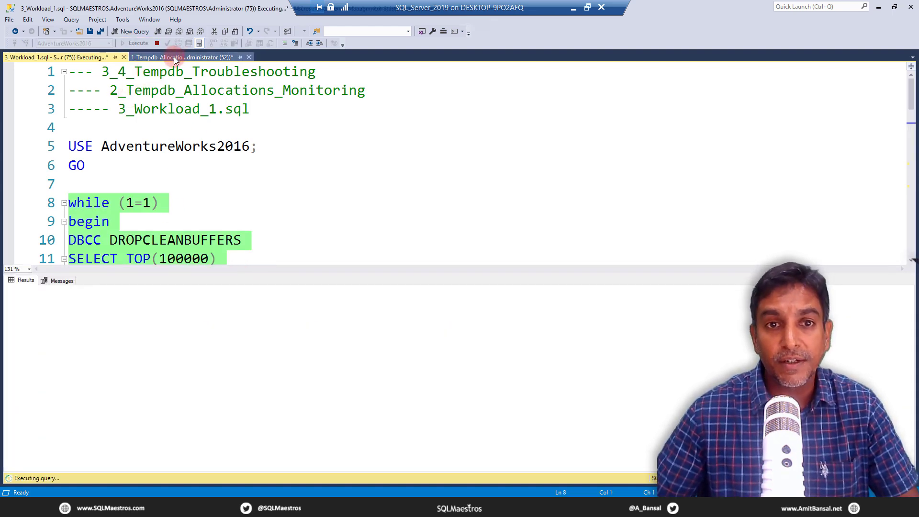
Refresh the allocation query repeatedly as session 75's task_alloc climbs to 155168 with zero deallocations
click(182, 56)
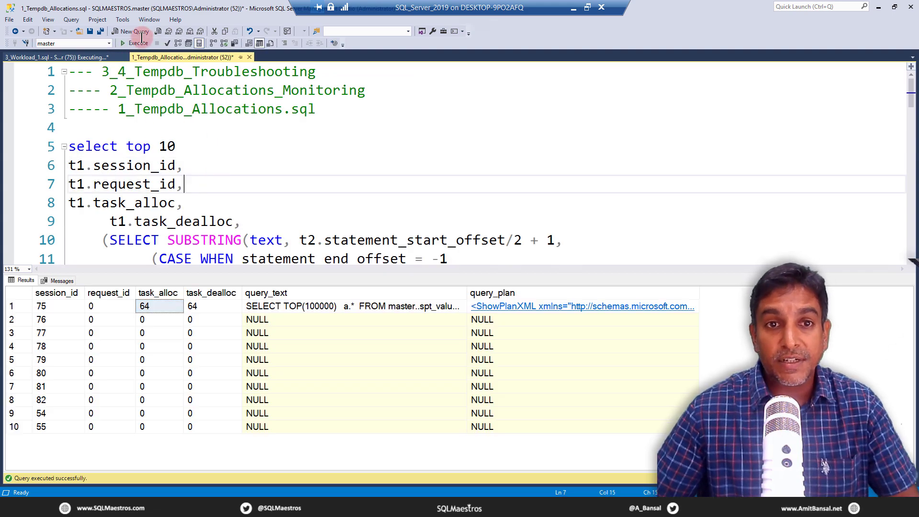
click(135, 43)
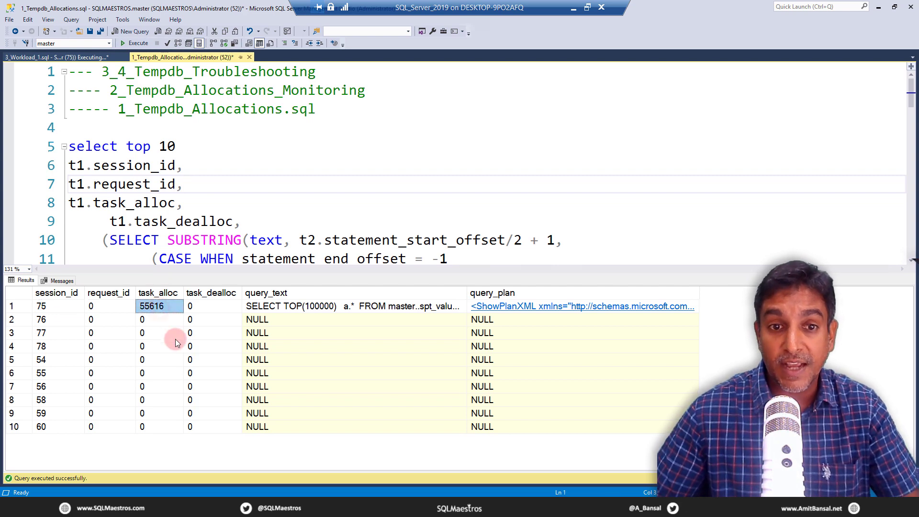
mouse_move(217, 323)
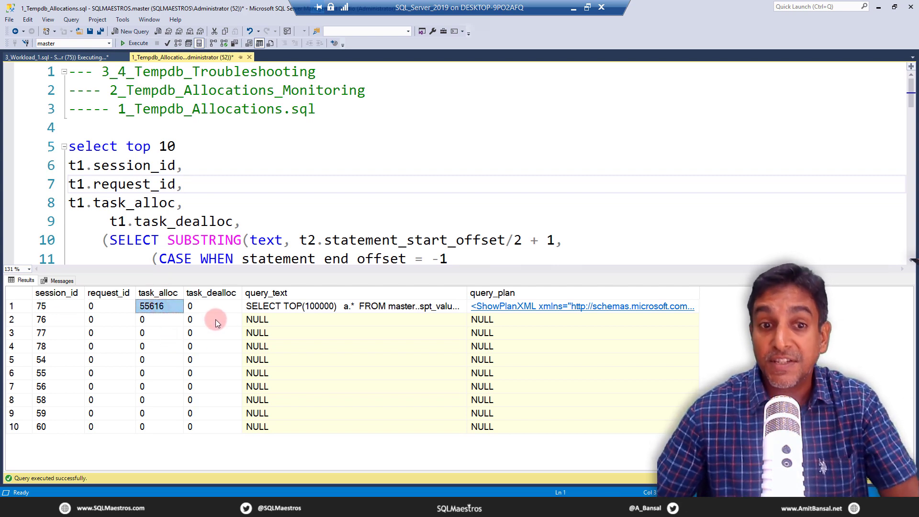
mouse_move(138, 43)
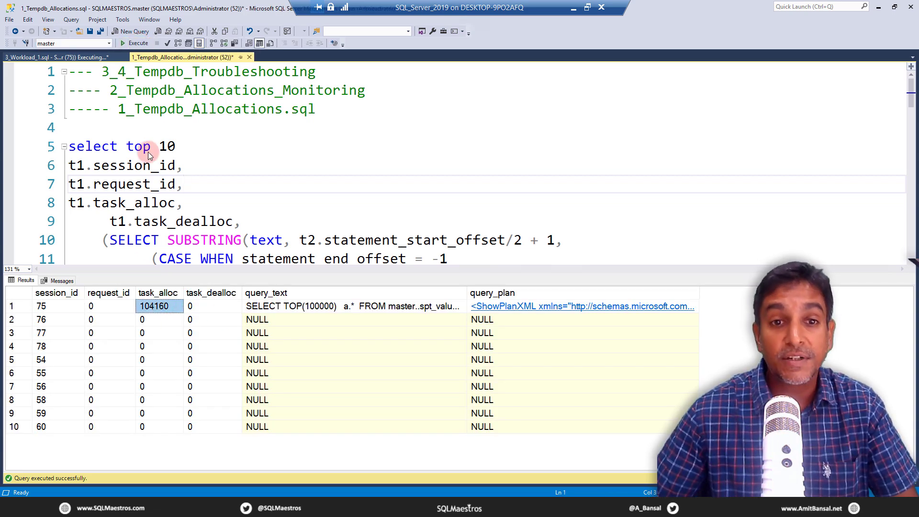
click(135, 43)
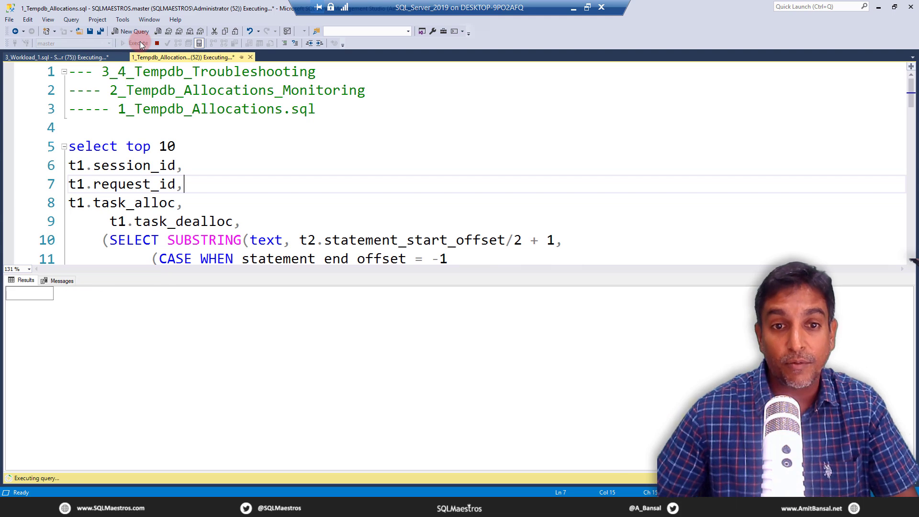
click(134, 43)
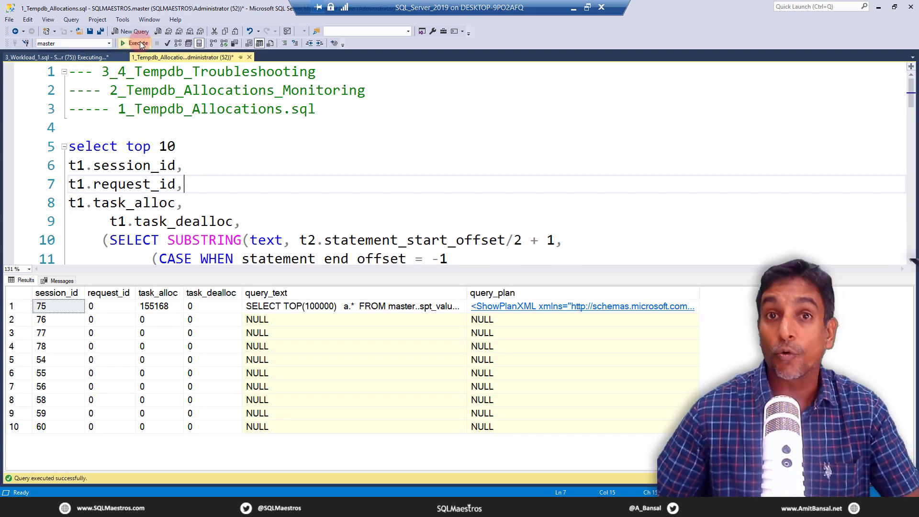
click(134, 43)
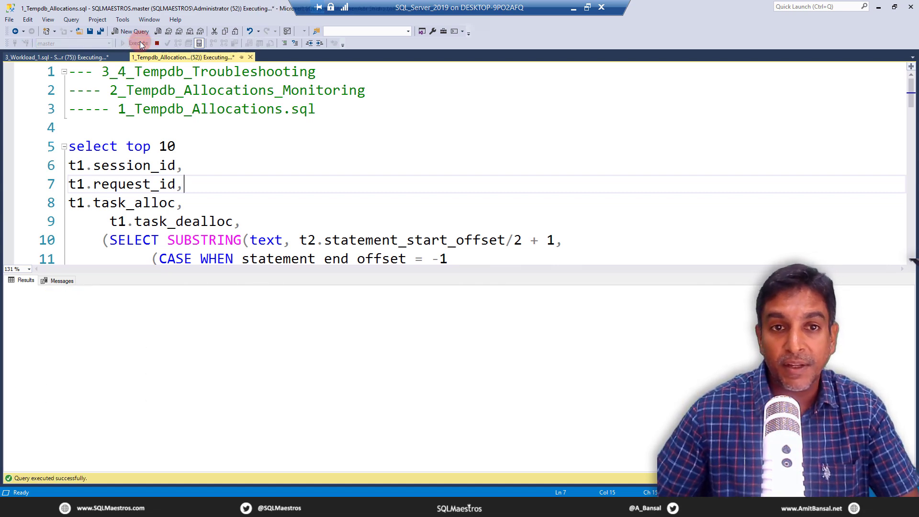
click(53, 56)
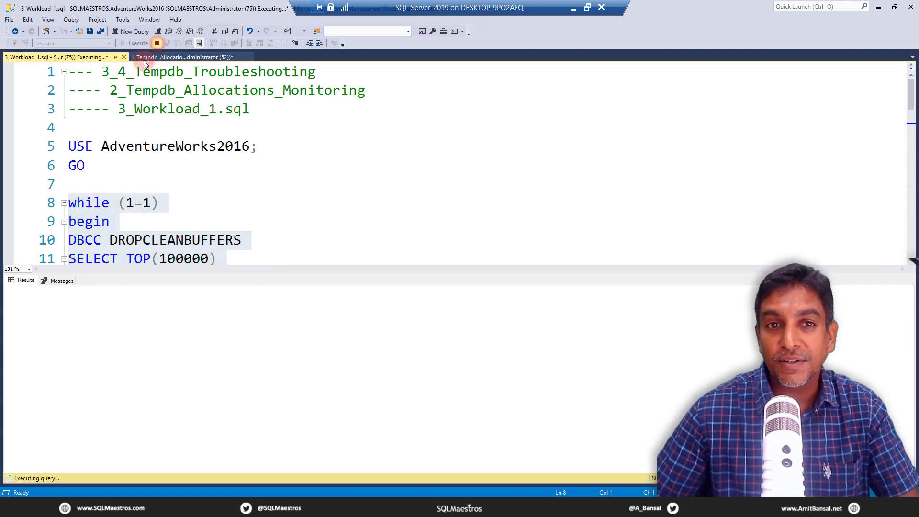
Cancel the workload loop and check session 75's task_alloc of 220896 pages
click(156, 43)
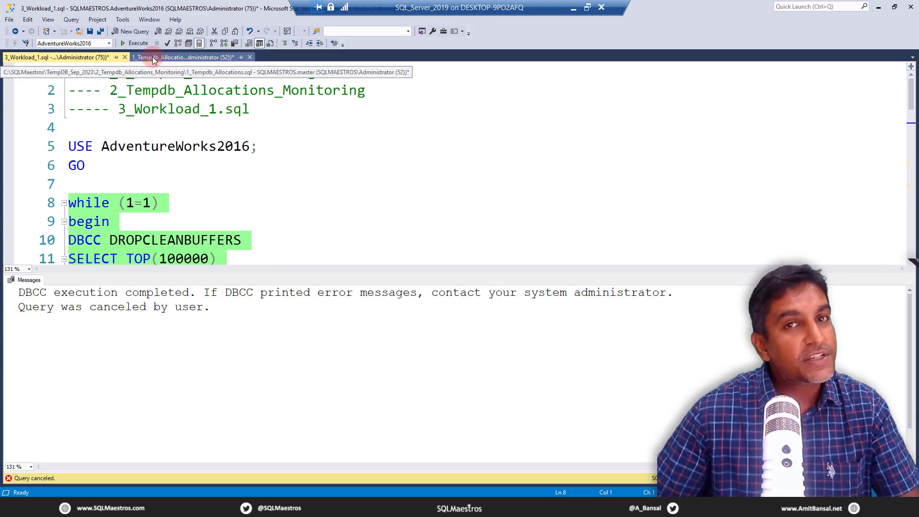
click(182, 56)
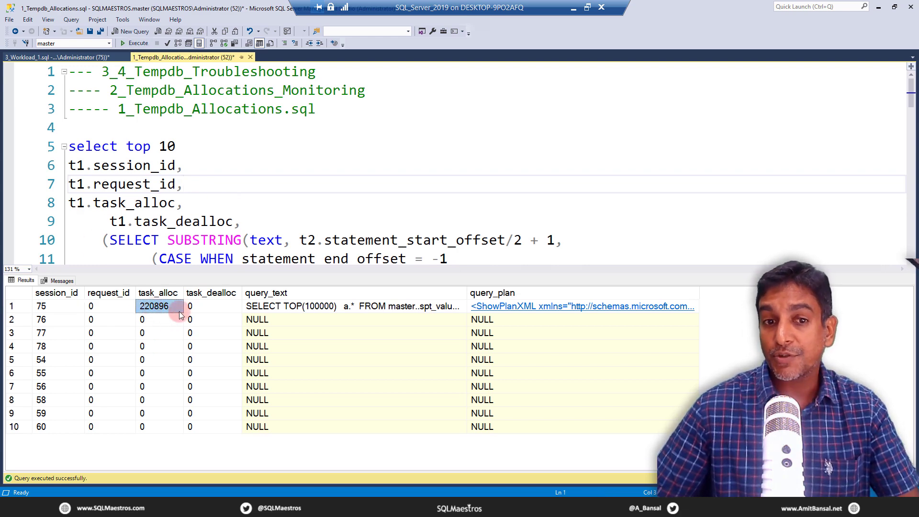
mouse_move(168, 354)
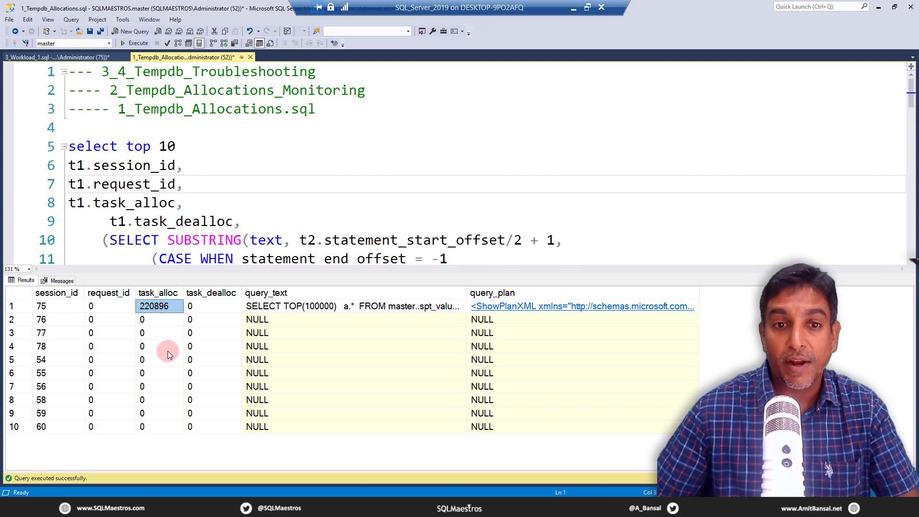
mouse_move(169, 364)
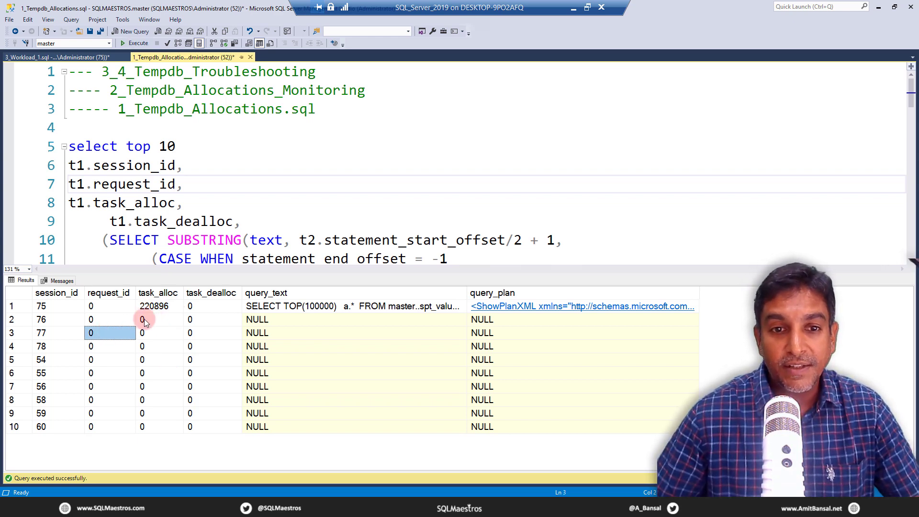
mouse_move(162, 320)
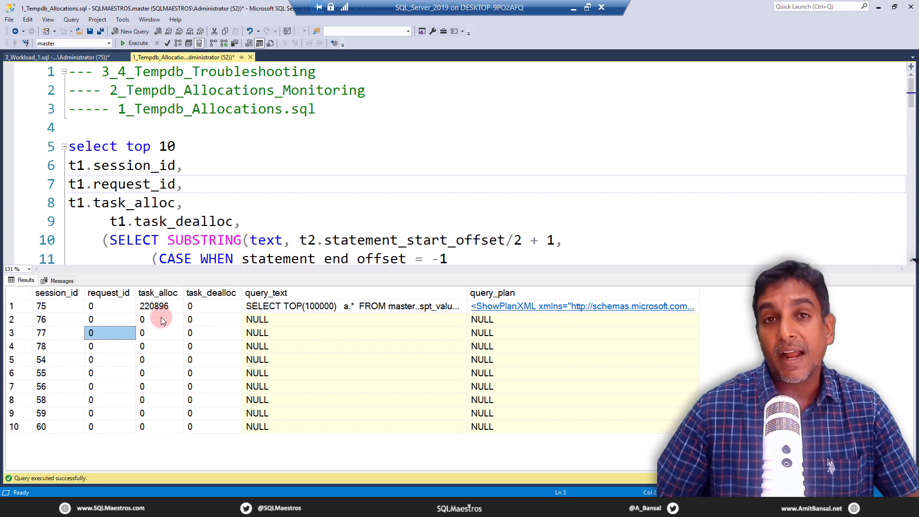